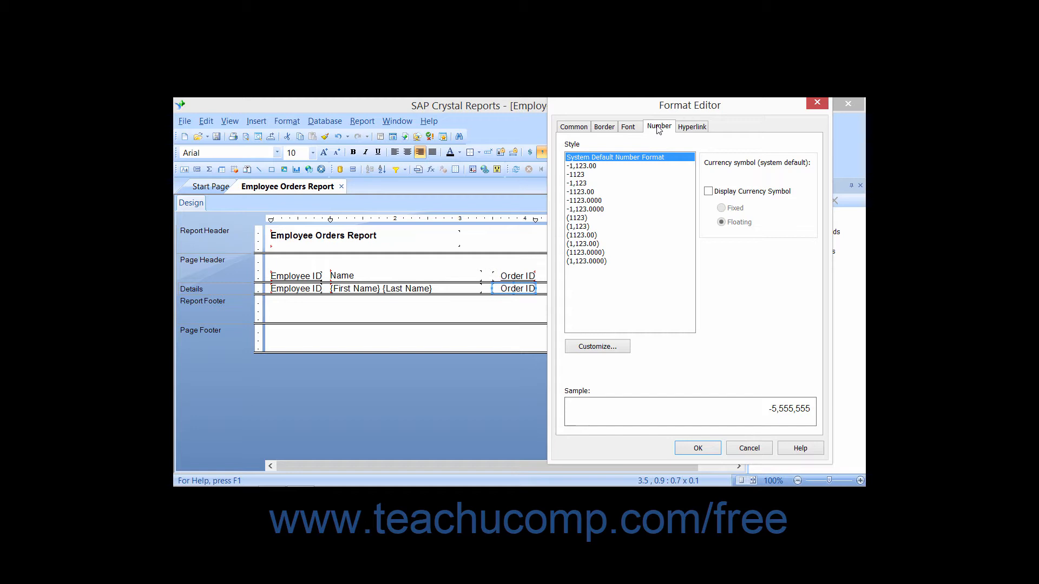
mouse_move(585, 193)
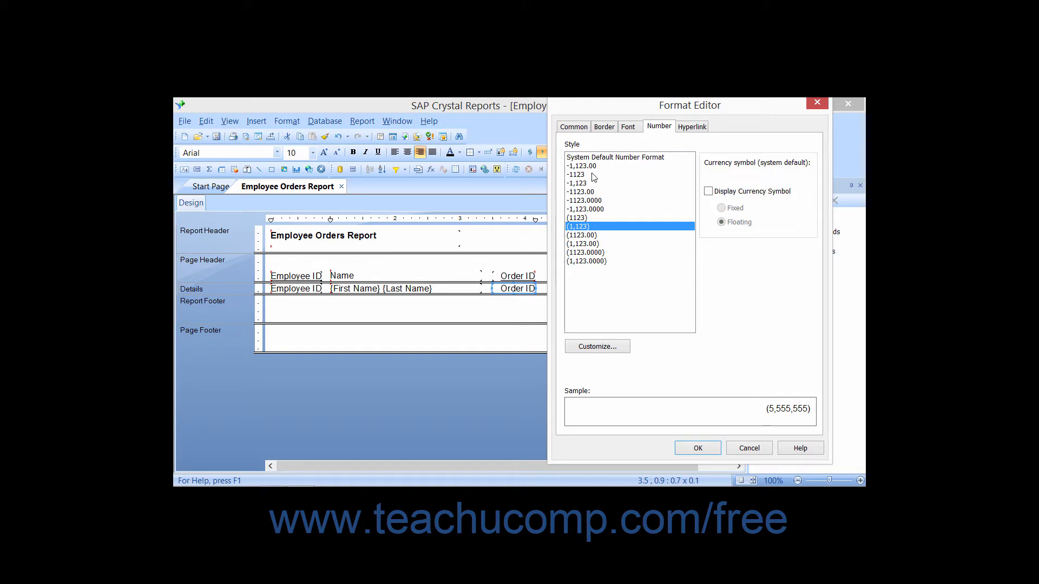
- Use the system default style with Display Currency Symbol on, trying Fixed then settling on Floating
left_click(615, 157)
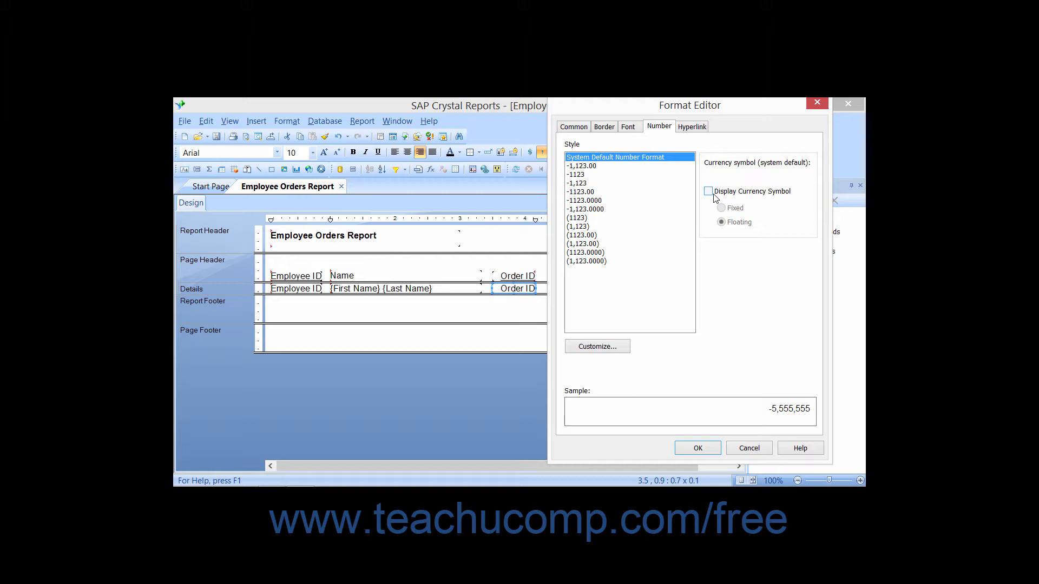
left_click(708, 191)
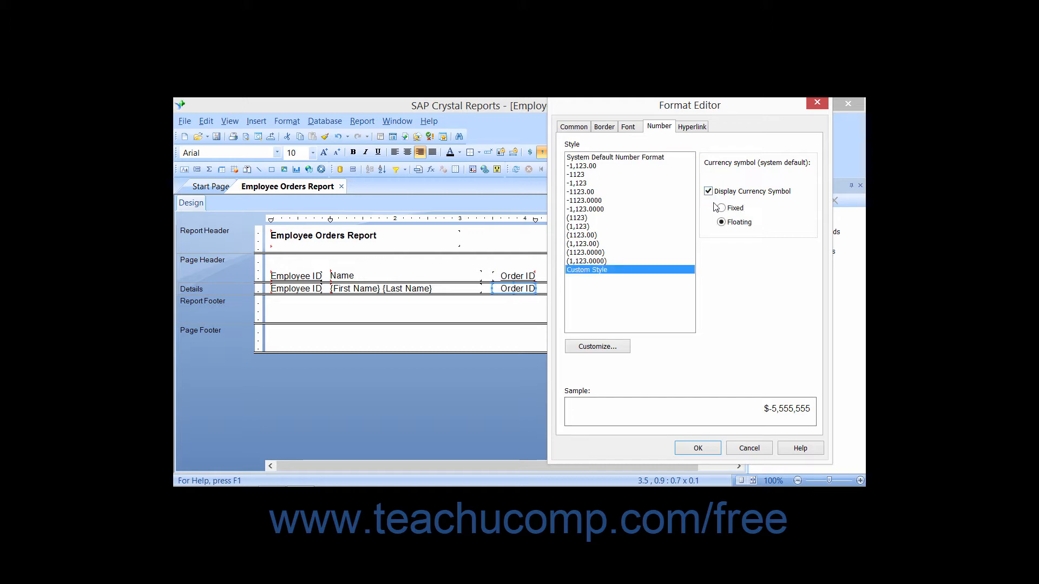
left_click(722, 222)
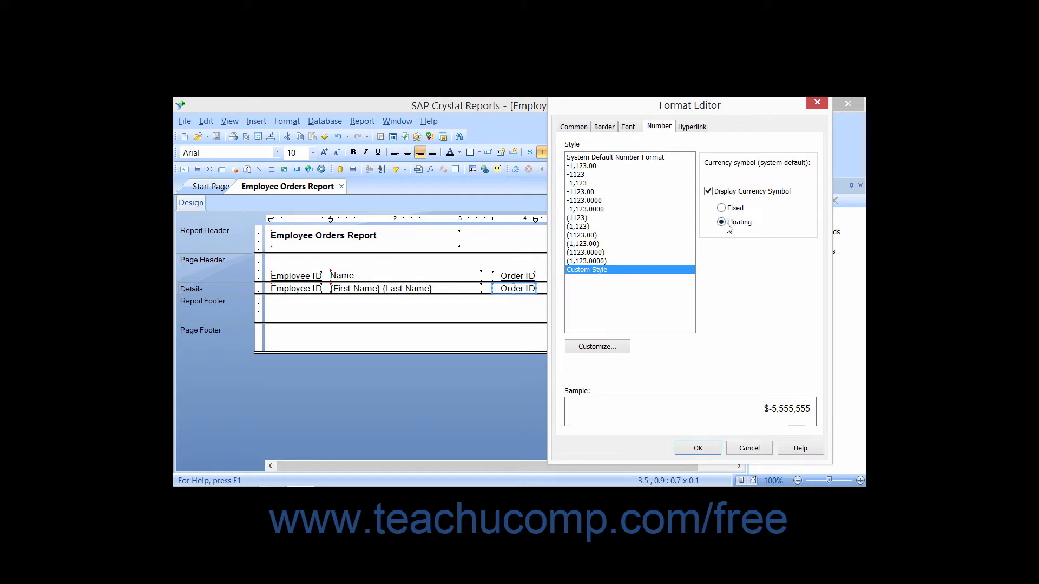
left_click(721, 208)
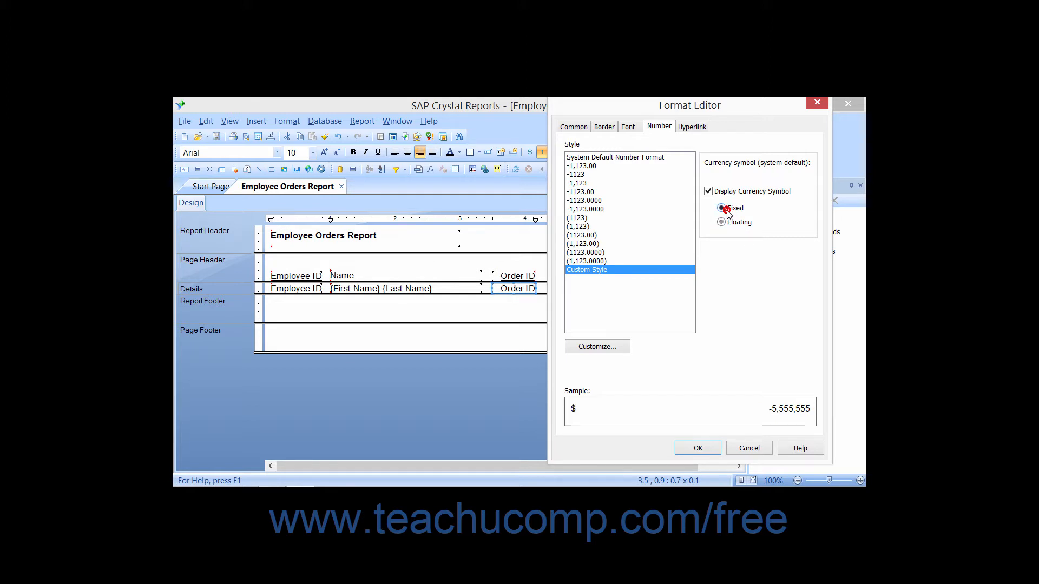
left_click(721, 208)
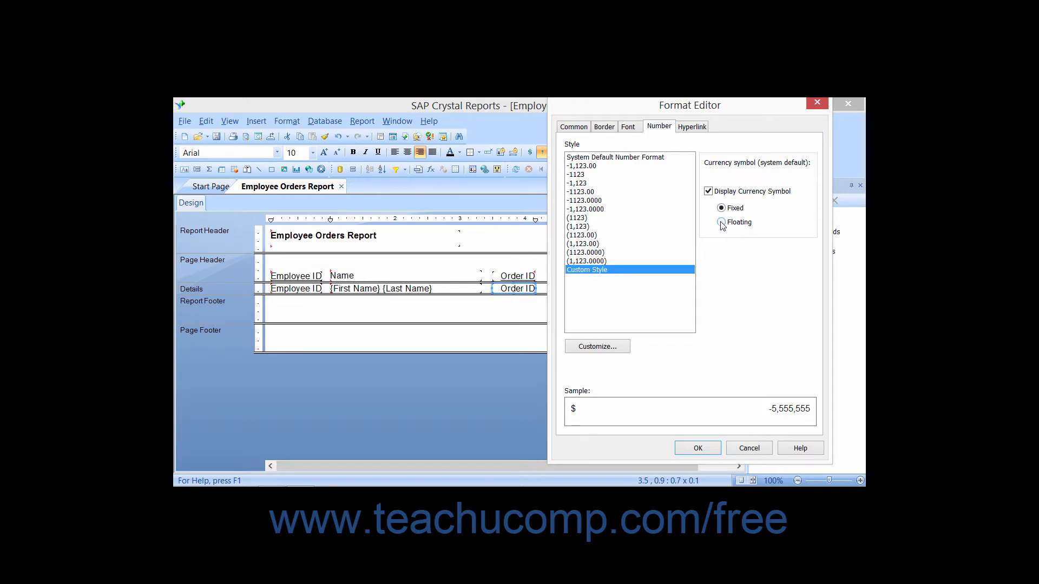
left_click(721, 221)
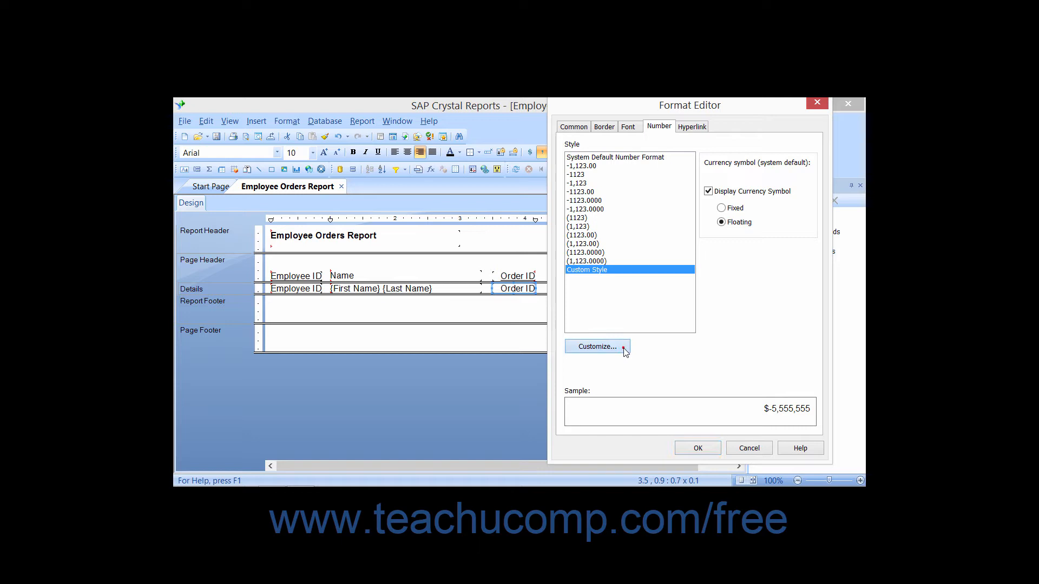
- In Customize, enable Use Accounting Format so negatives show as $ (5,555,555)
left_click(596, 346)
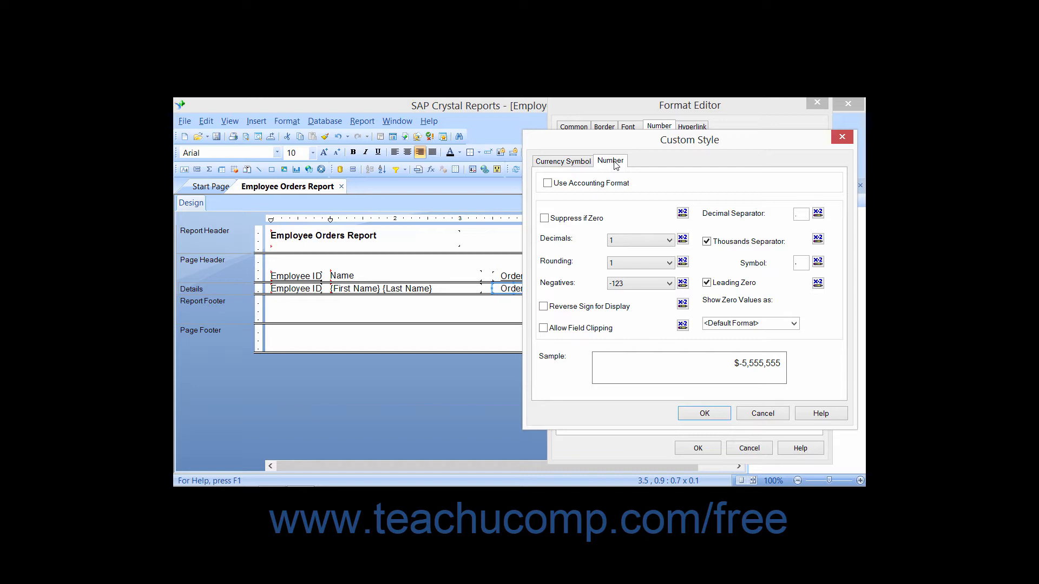
left_click(548, 183)
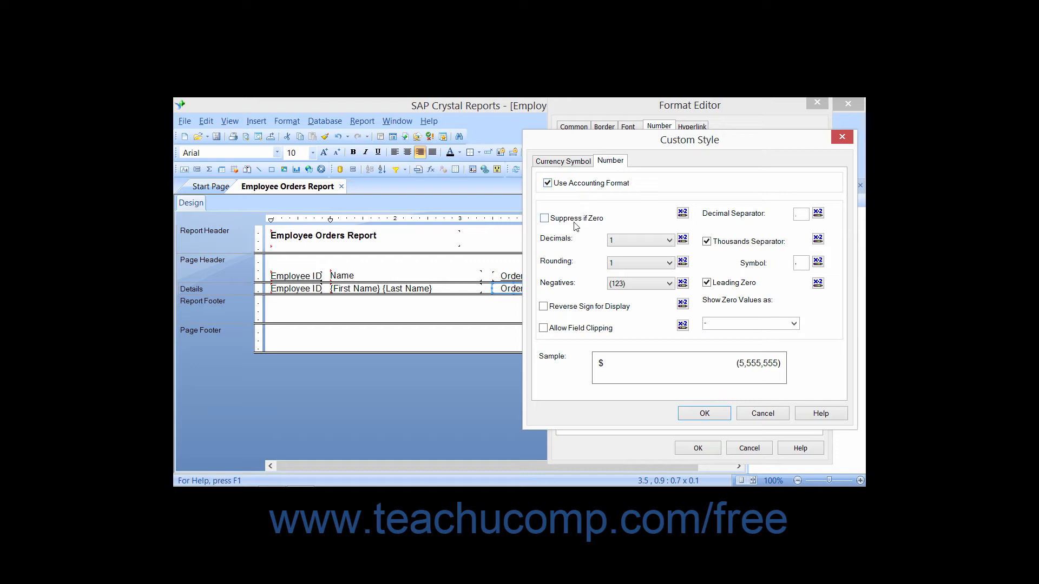
- Enable Suppress if Zero and review the thousands separator symbol settings
left_click(543, 218)
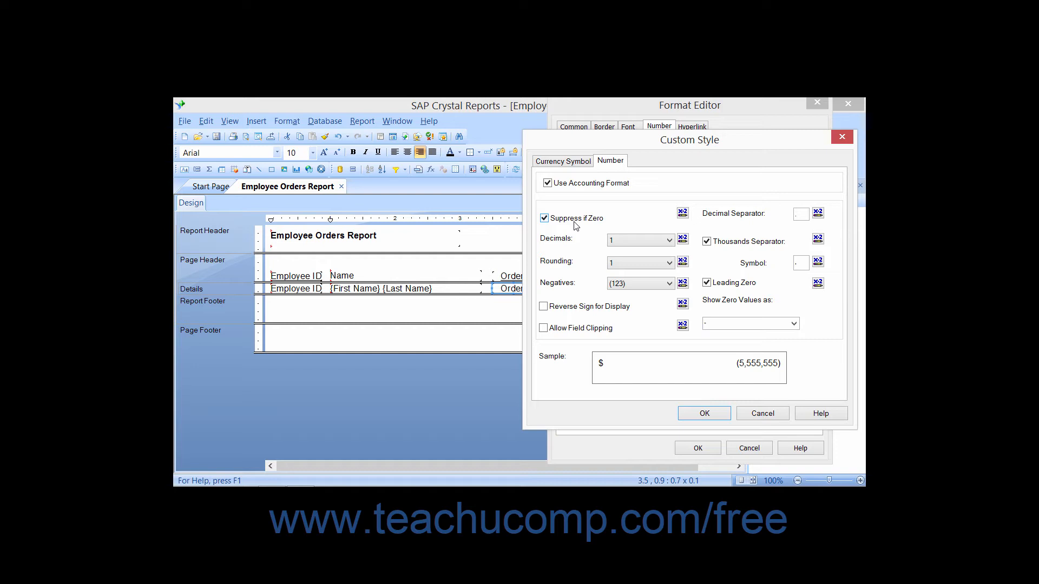
left_click(800, 213)
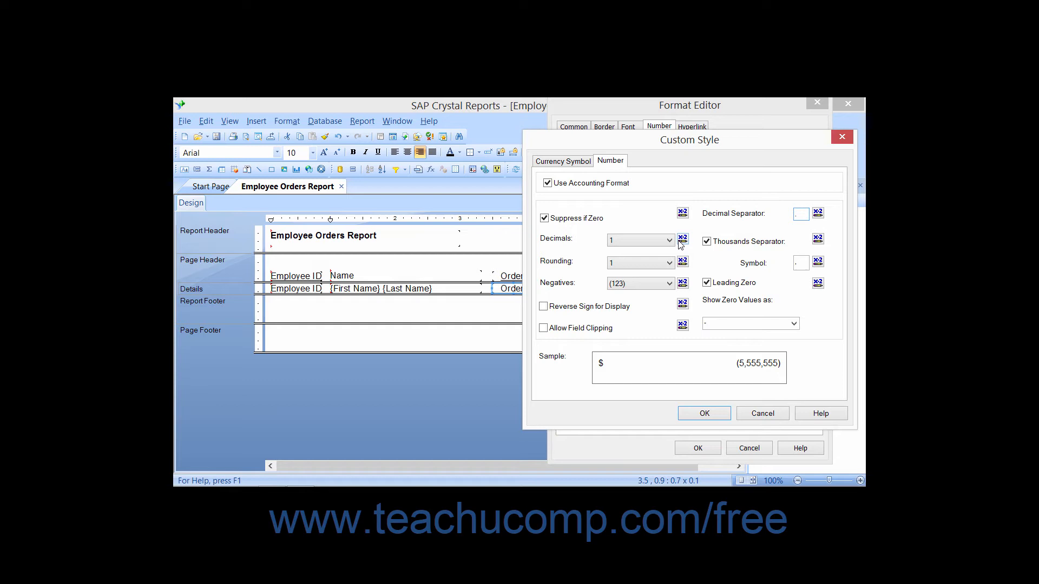
left_click(707, 241)
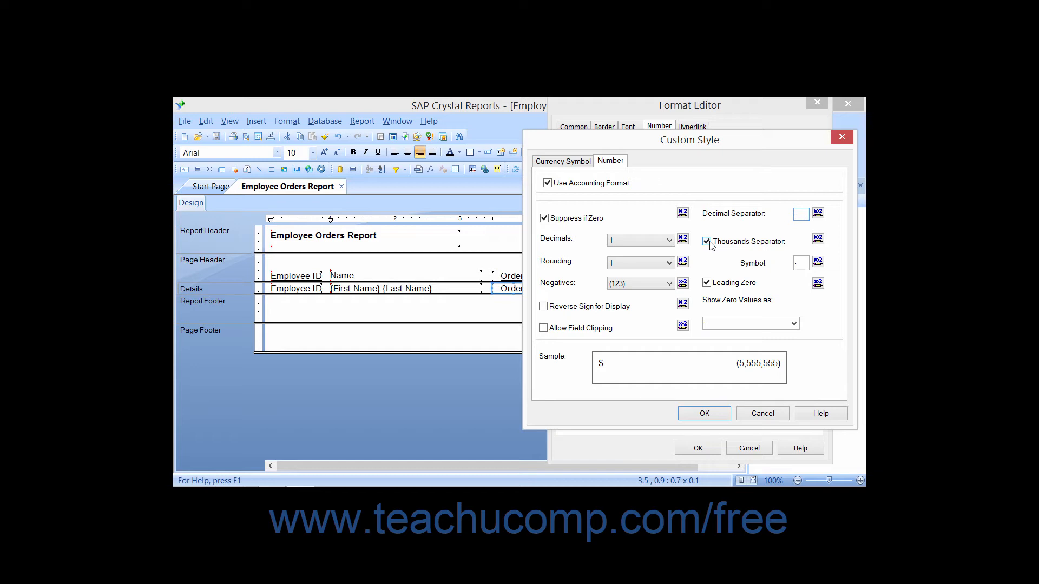
left_click(799, 213)
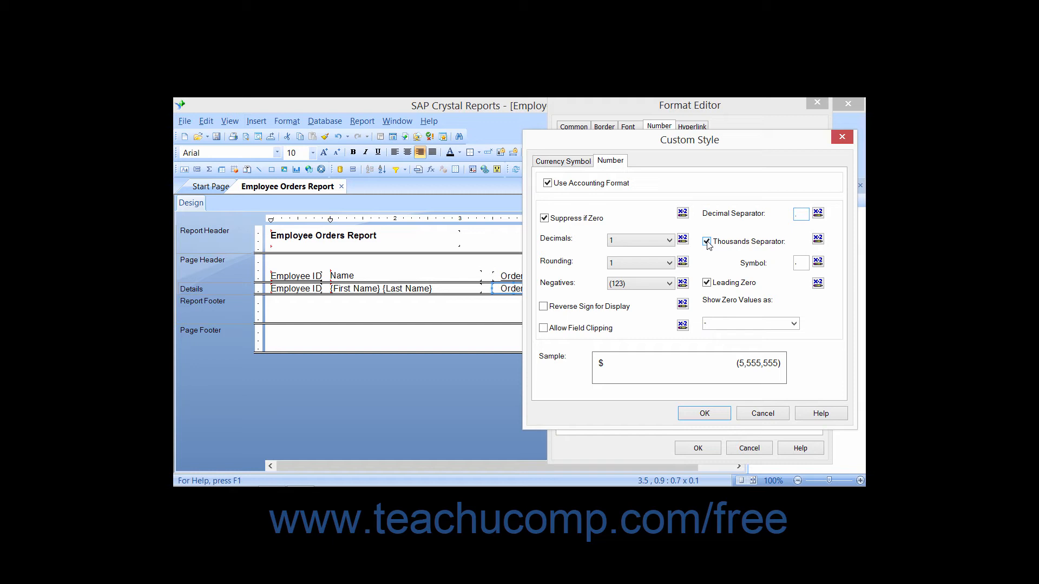
mouse_move(772, 246)
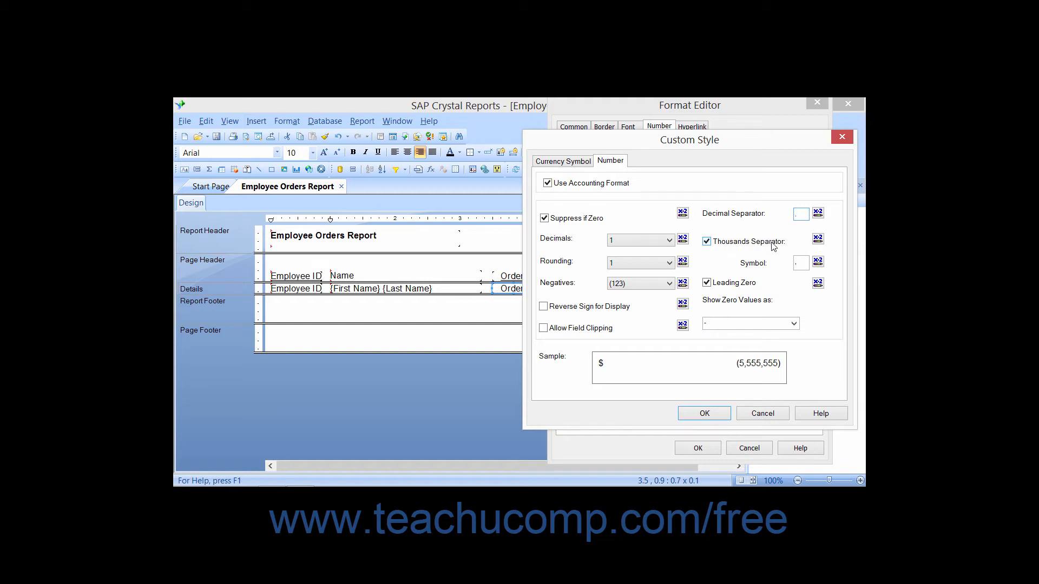
left_click(800, 262)
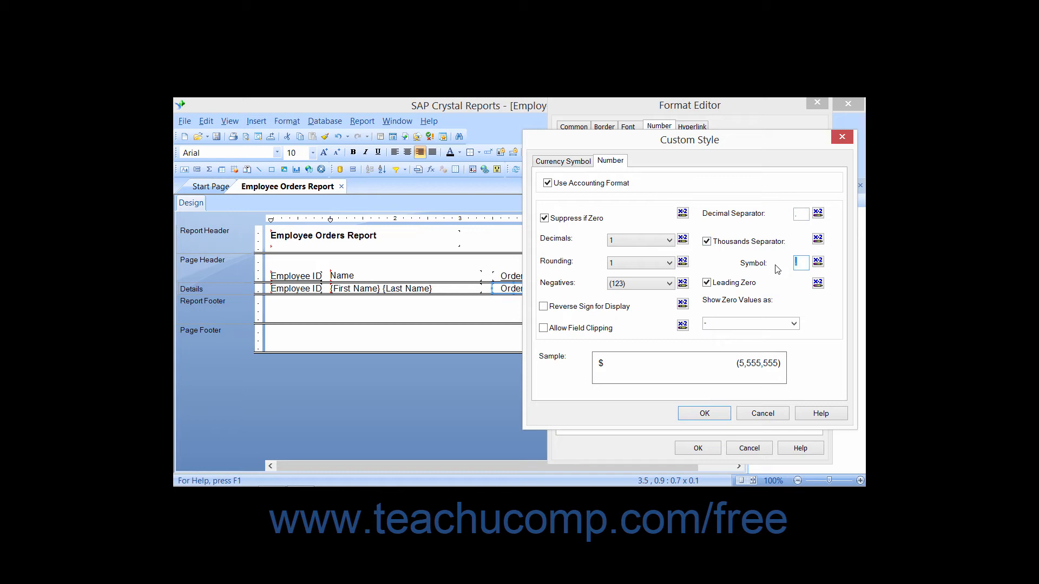
mouse_move(604, 270)
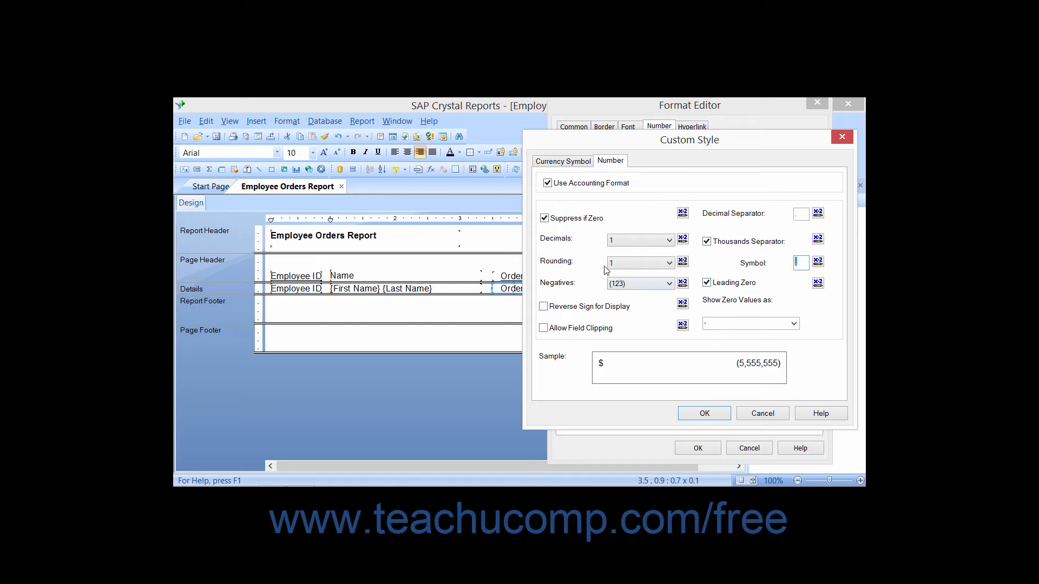
mouse_move(592, 269)
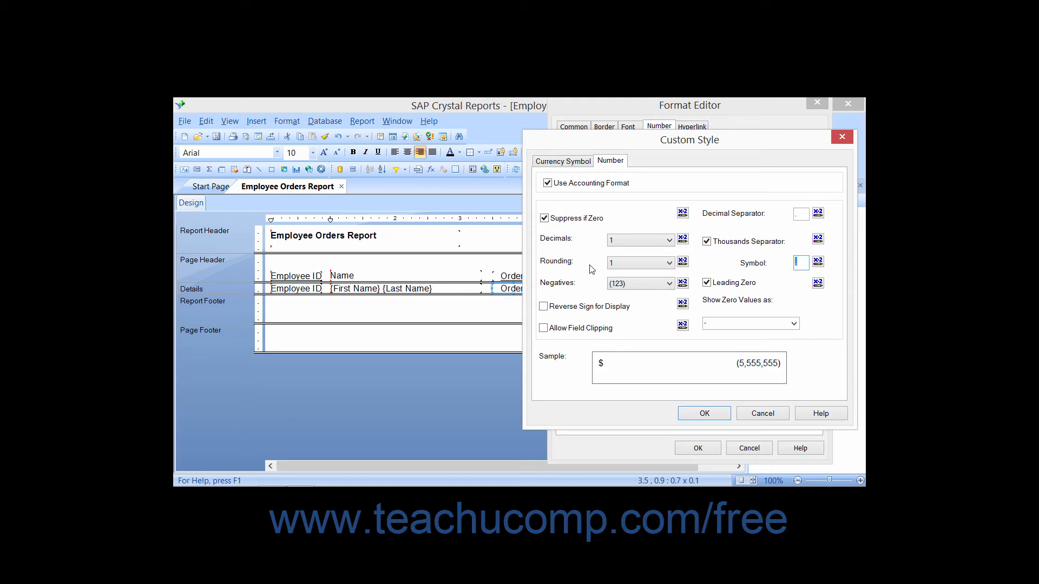
mouse_move(600, 275)
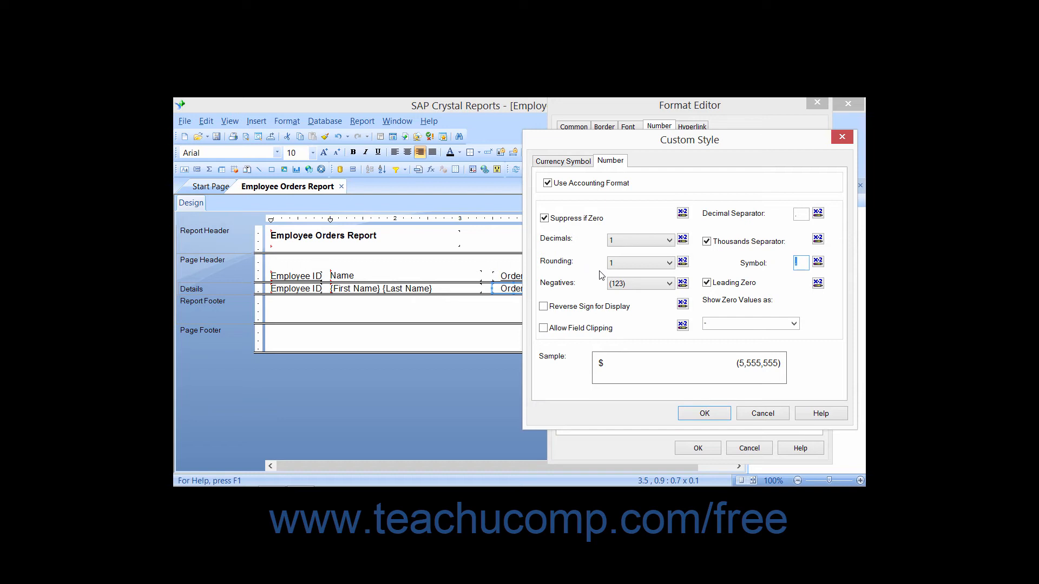
mouse_move(596, 290)
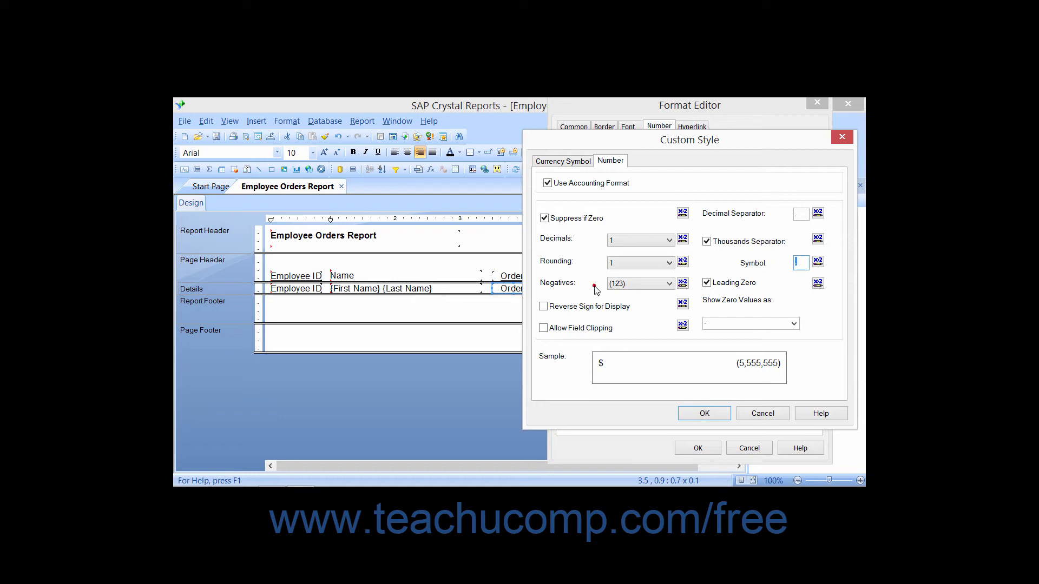
mouse_move(595, 290)
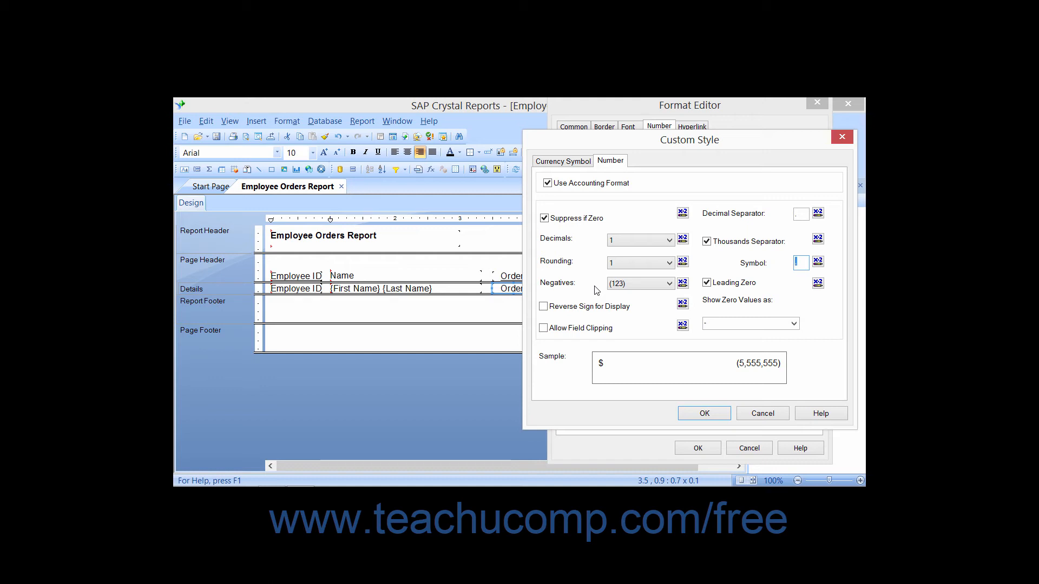
mouse_move(640, 282)
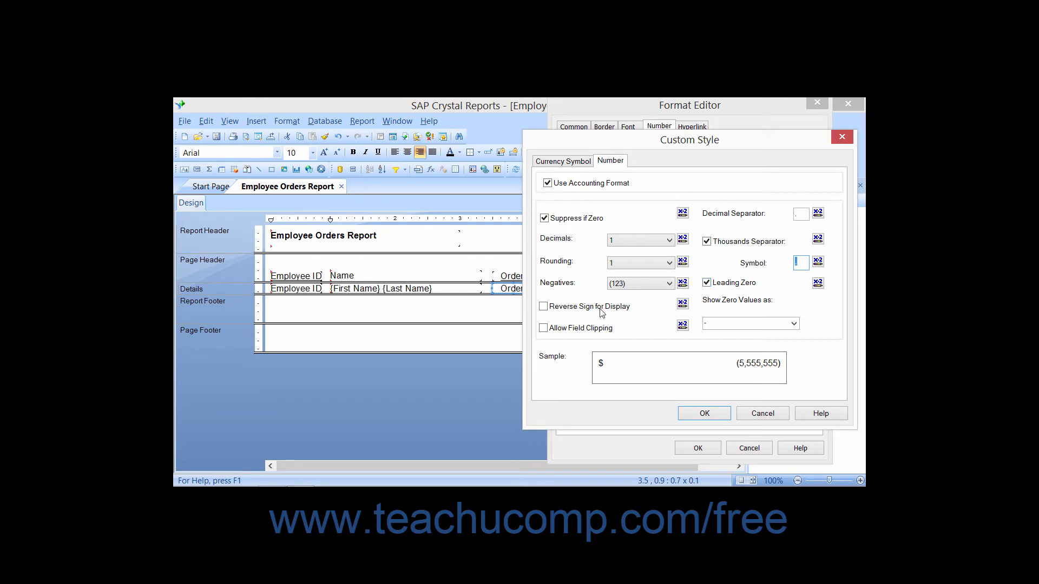
- Leave Reverse Sign for Display unchecked so the sample reads $ (5,555,555)
left_click(544, 306)
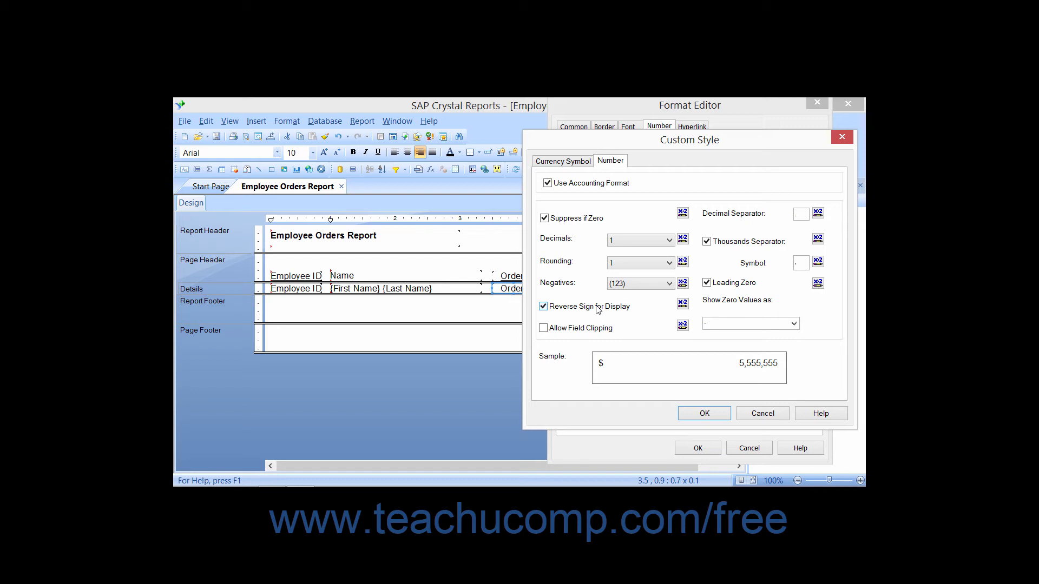
left_click(544, 306)
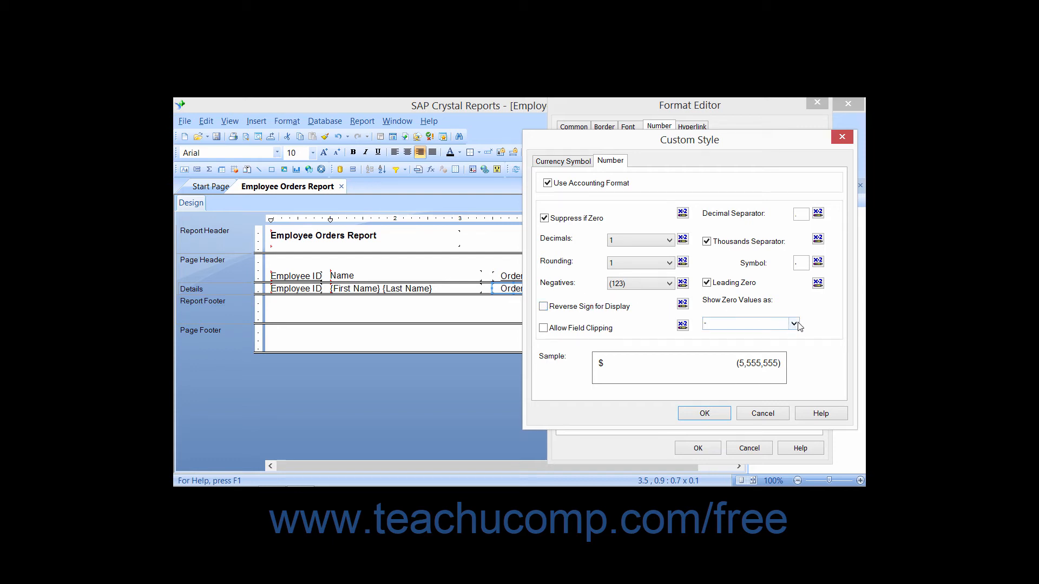
- Review the Show Zero Values as choices and enable Allow Field Clipping
left_click(794, 323)
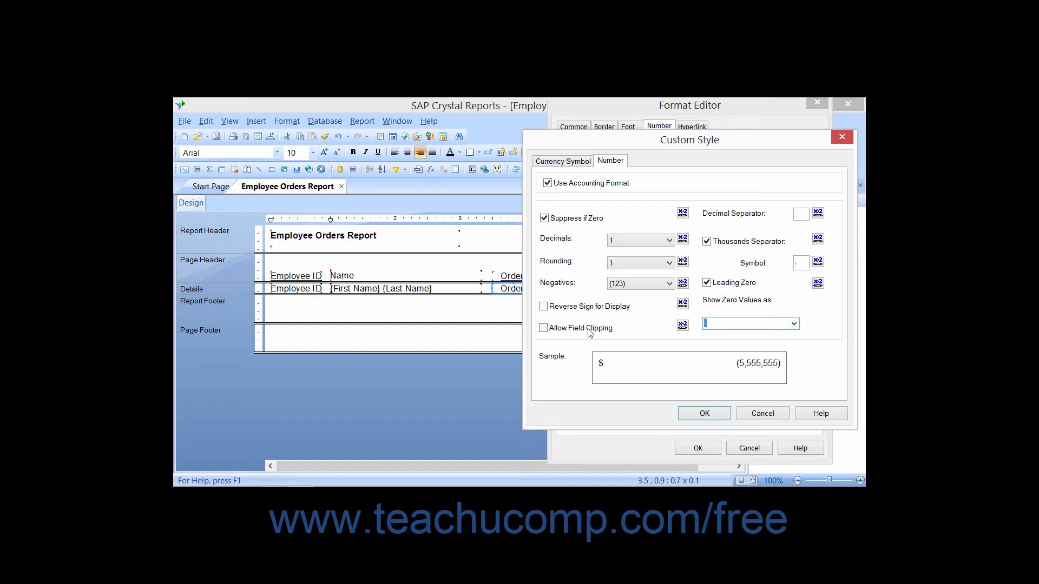
left_click(543, 328)
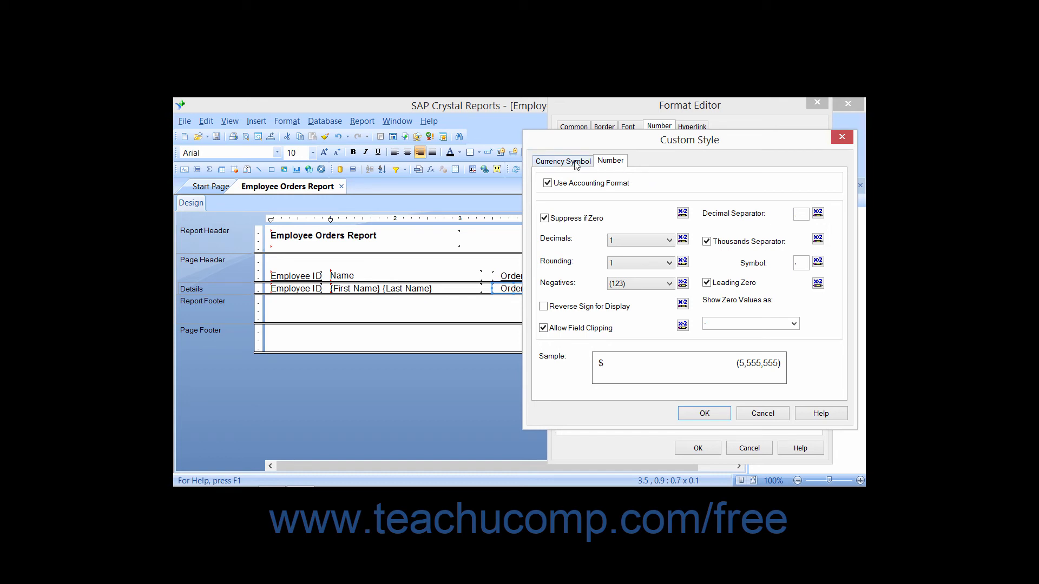
- On Currency Symbol, enable One Symbol Per Page and choose the $(123) position
left_click(562, 160)
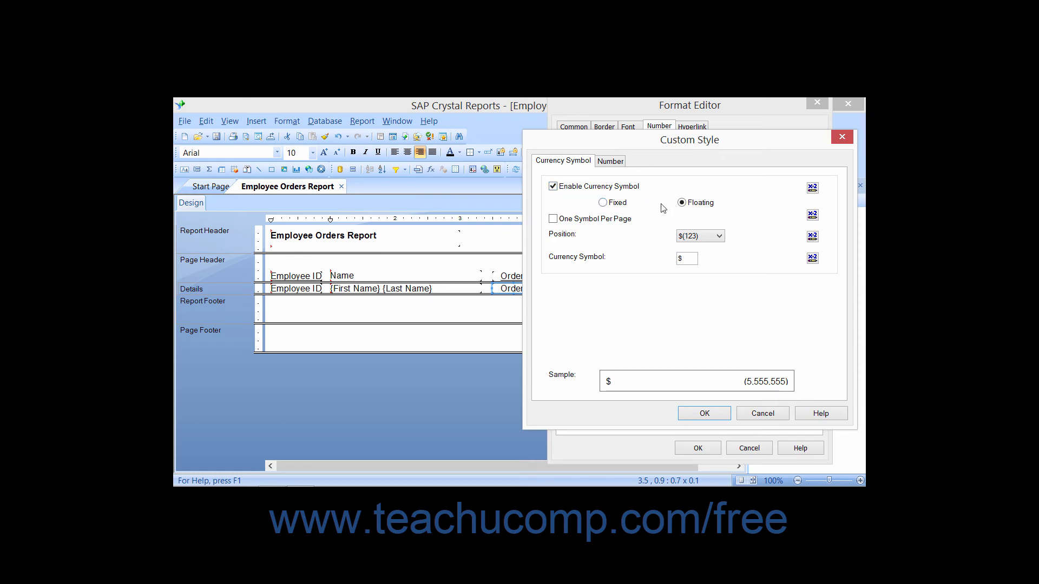
mouse_move(630, 215)
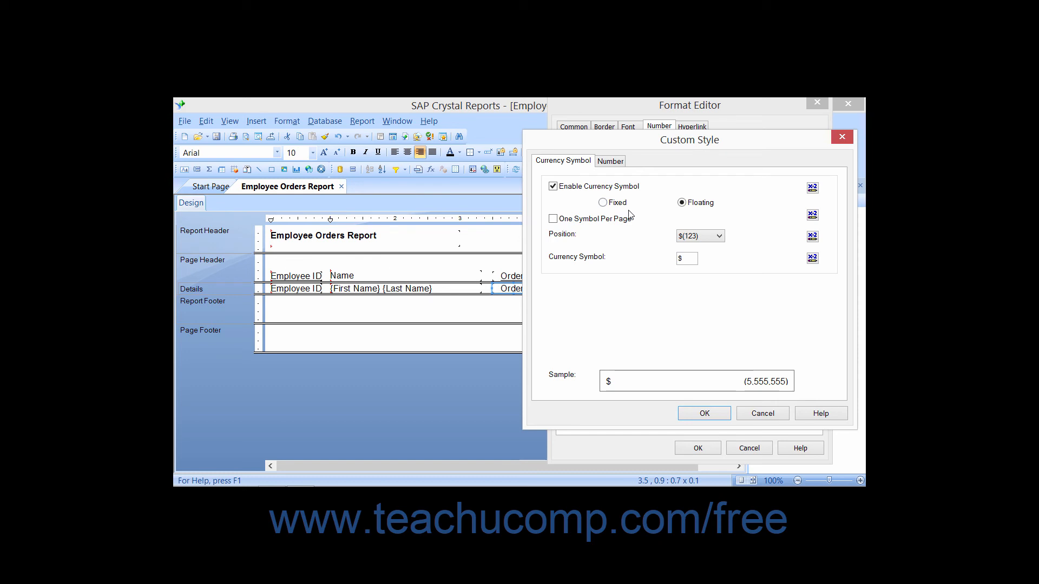
left_click(553, 219)
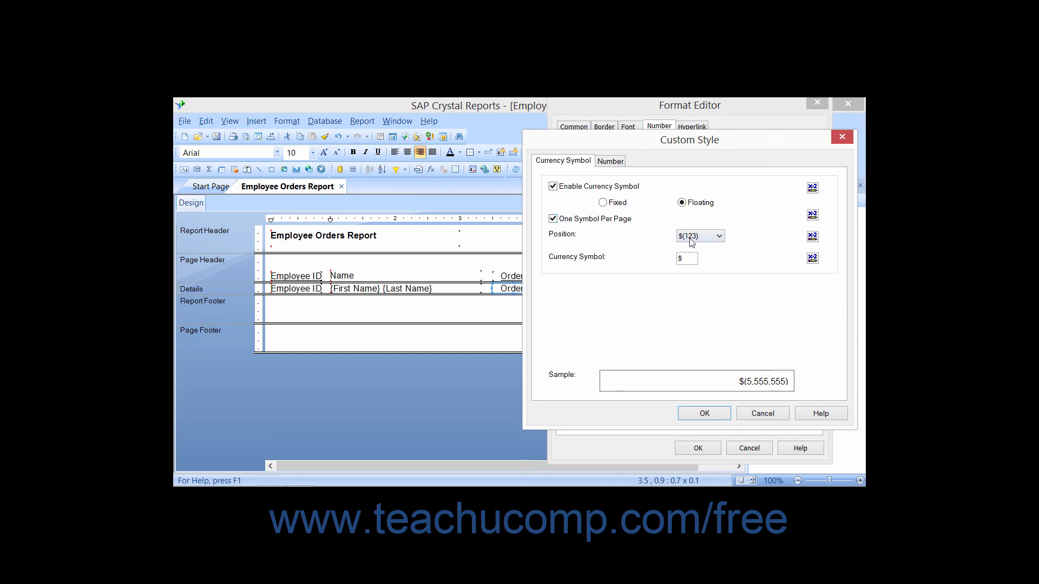
mouse_move(722, 243)
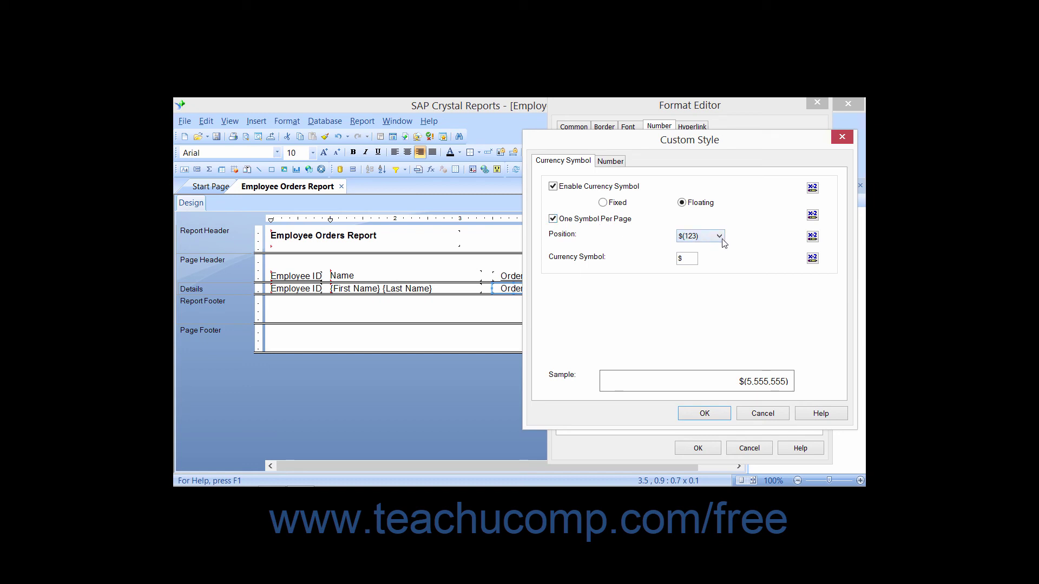
left_click(720, 236)
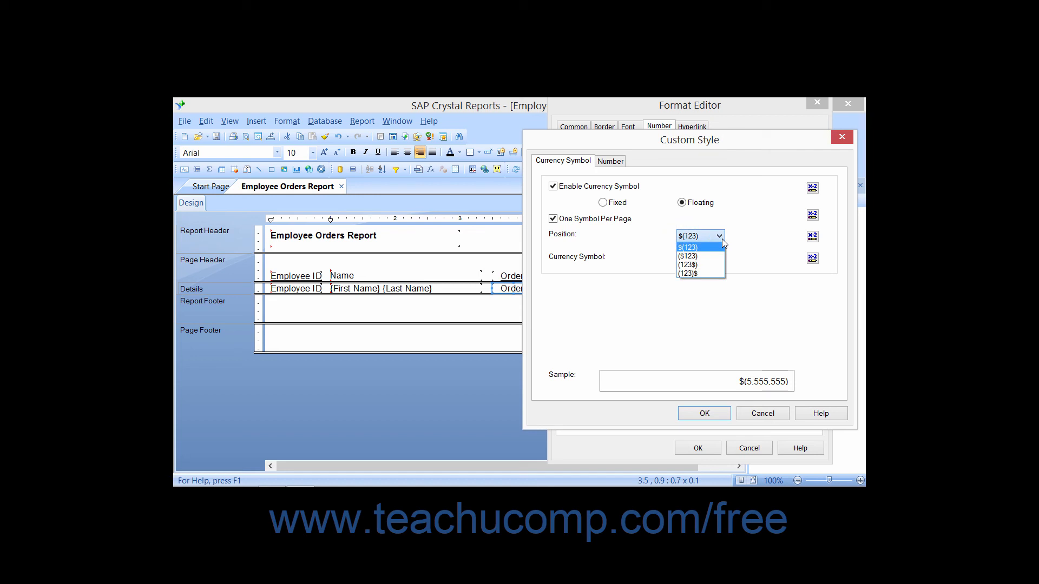
left_click(689, 247)
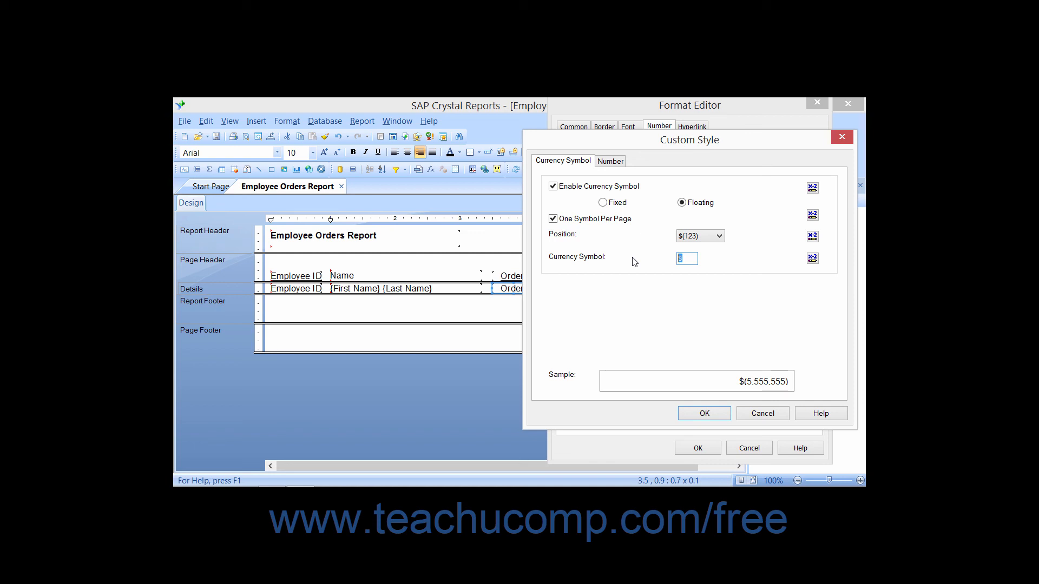
mouse_move(541, 186)
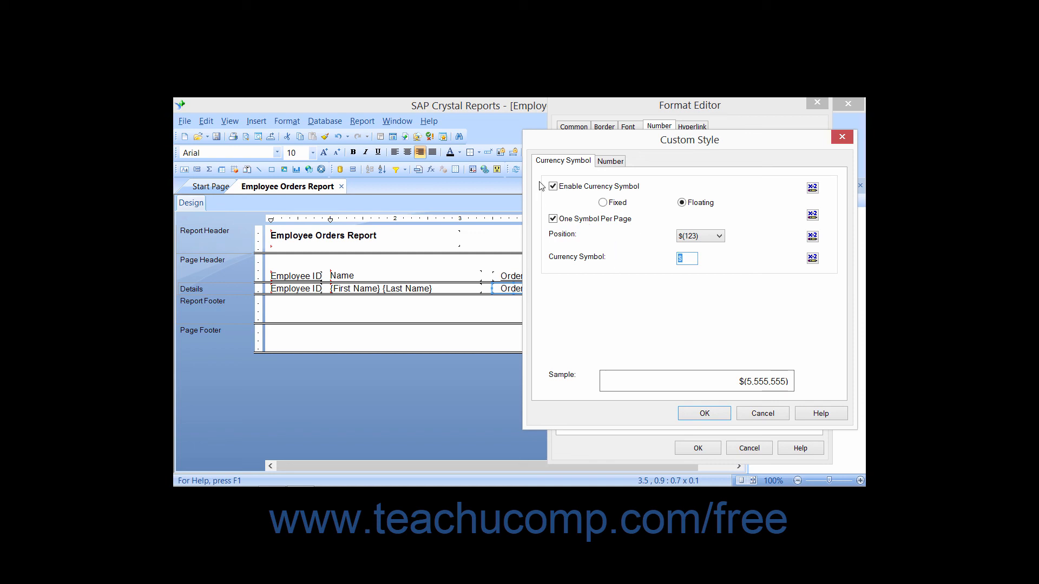
- Disable the currency symbol and thousands separator, leaving sample (5555555), and confirm the custom style
left_click(553, 186)
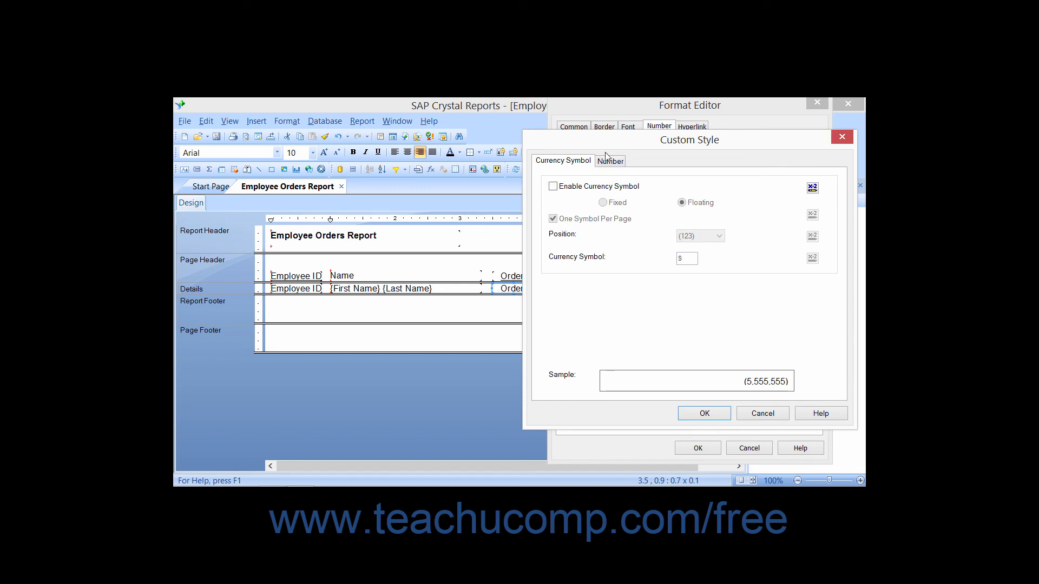
left_click(553, 187)
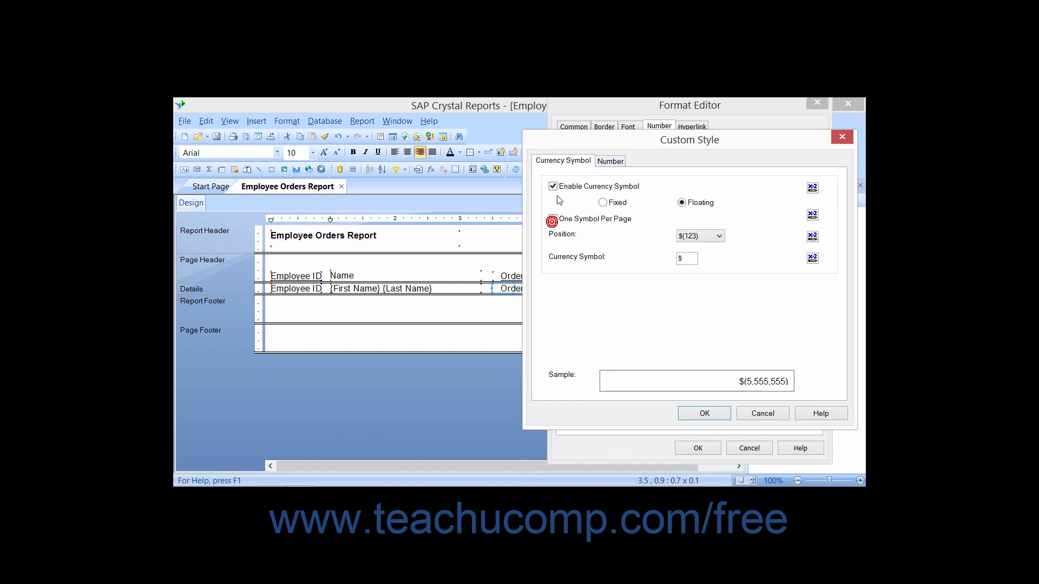
left_click(609, 160)
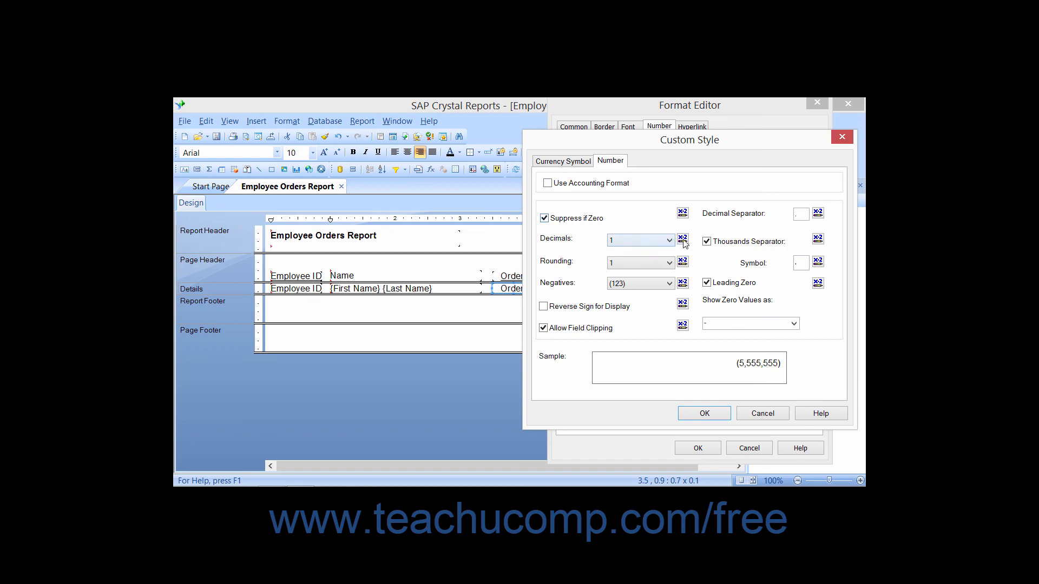
left_click(707, 241)
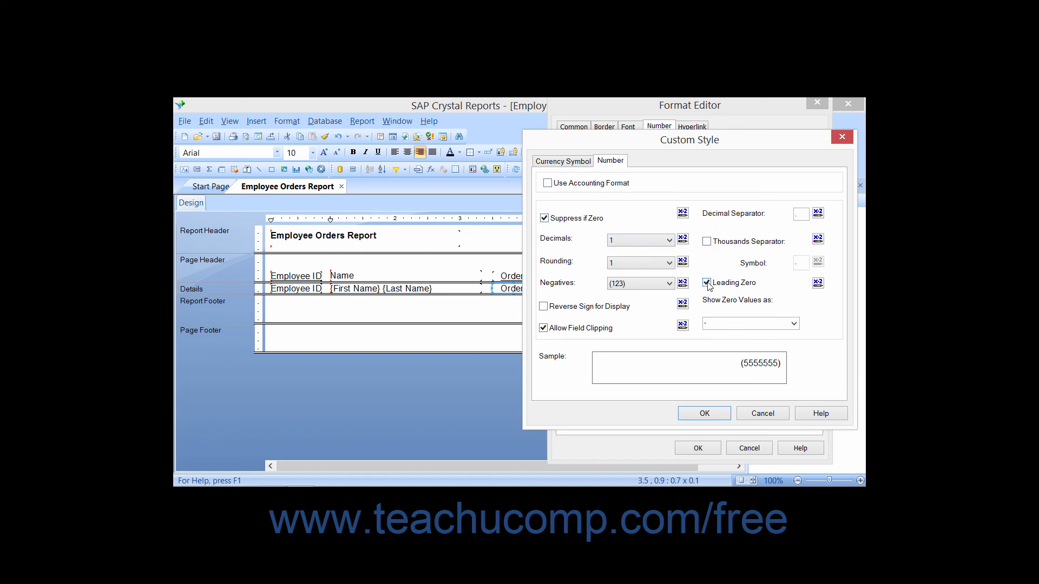
left_click(707, 283)
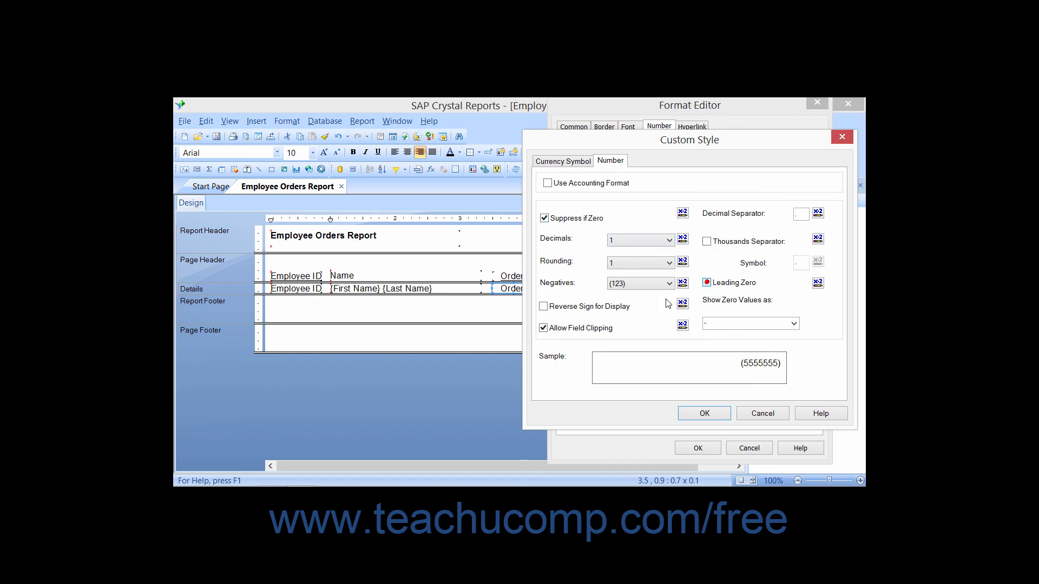
left_click(707, 282)
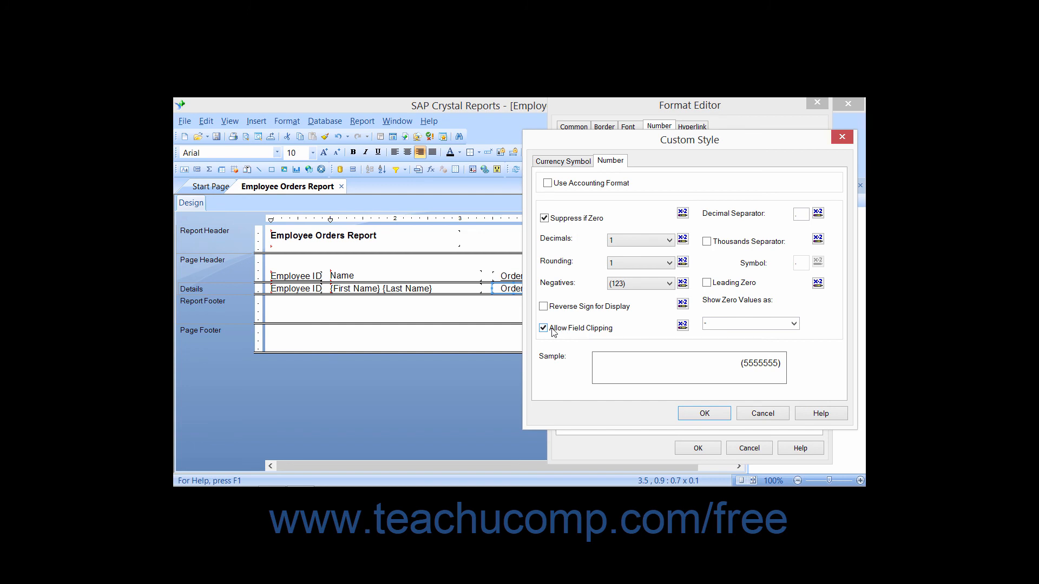
mouse_move(573, 337)
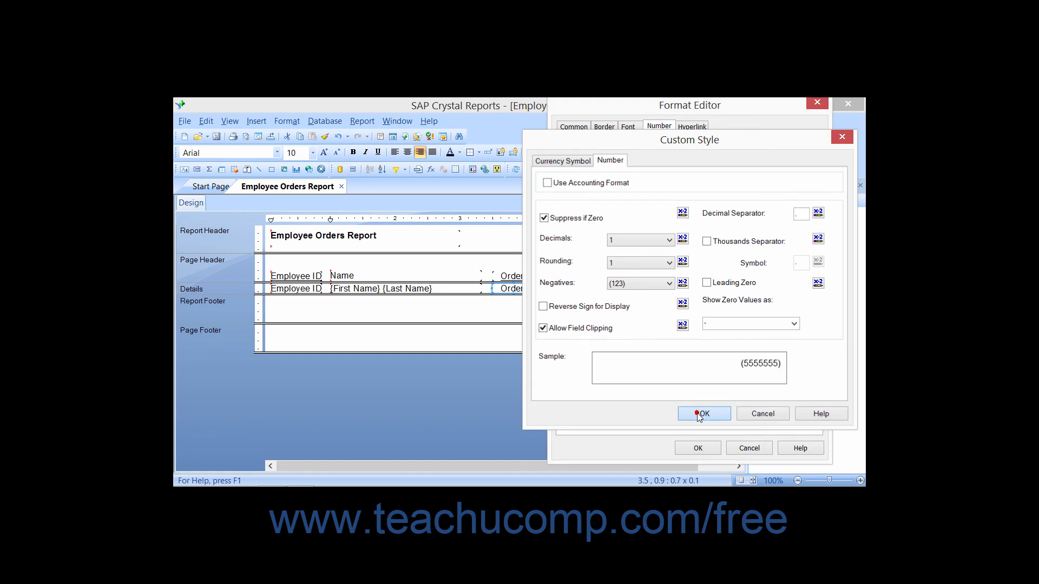
left_click(704, 412)
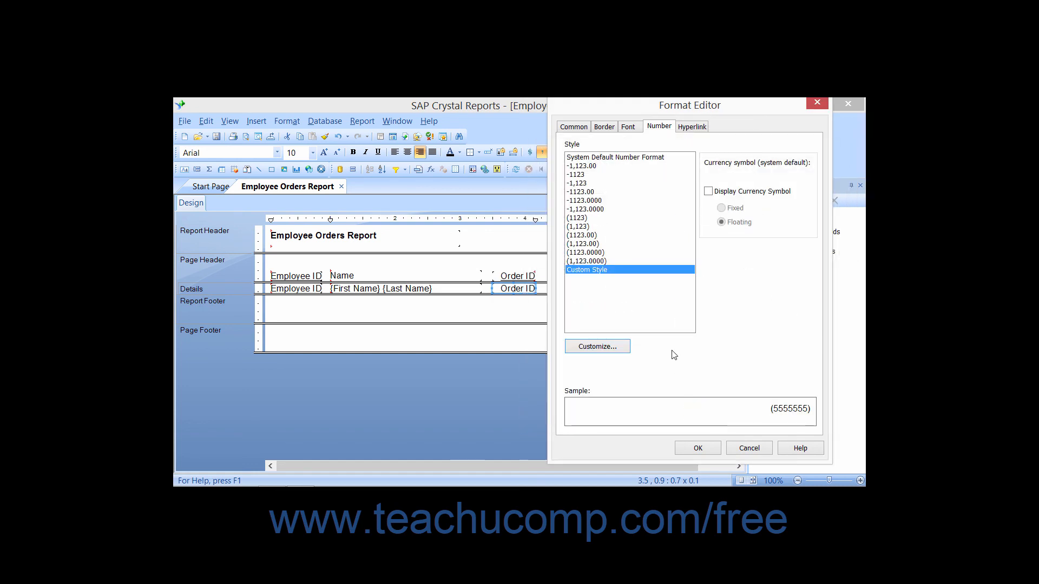
mouse_move(601, 276)
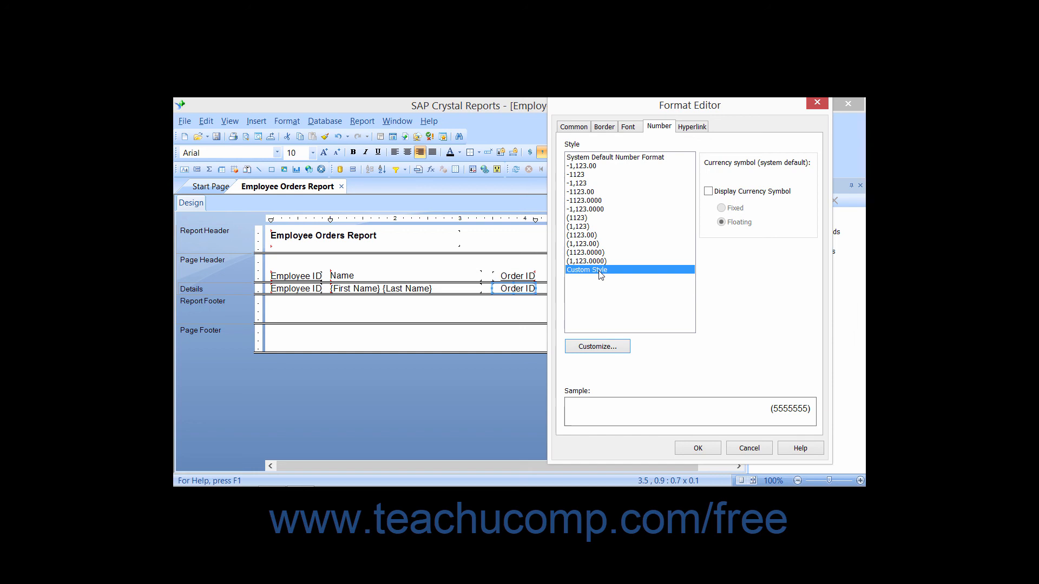
mouse_move(697, 448)
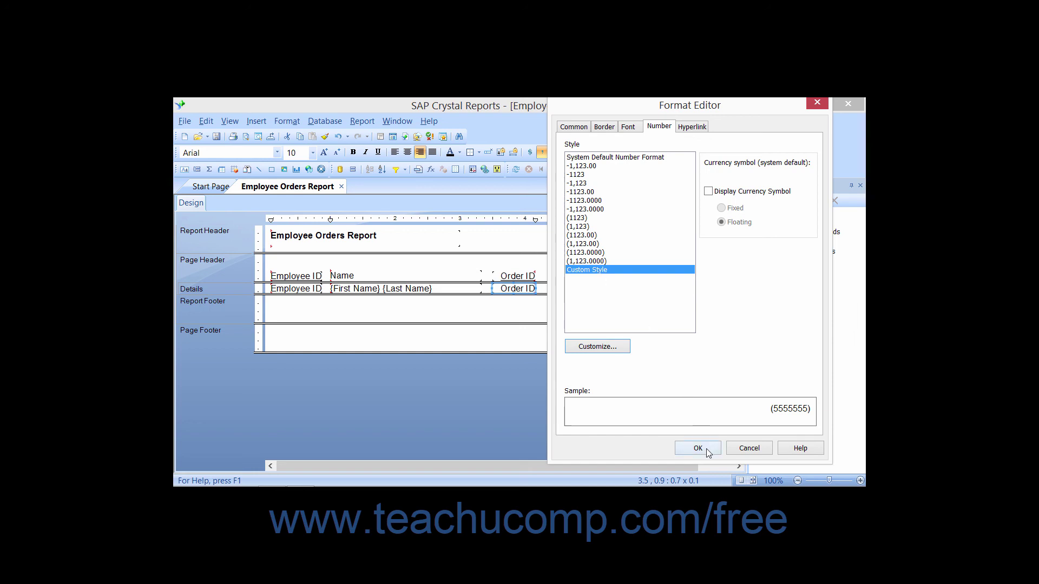
- Confirm the Format Editor to apply the custom style to Order ID
left_click(697, 448)
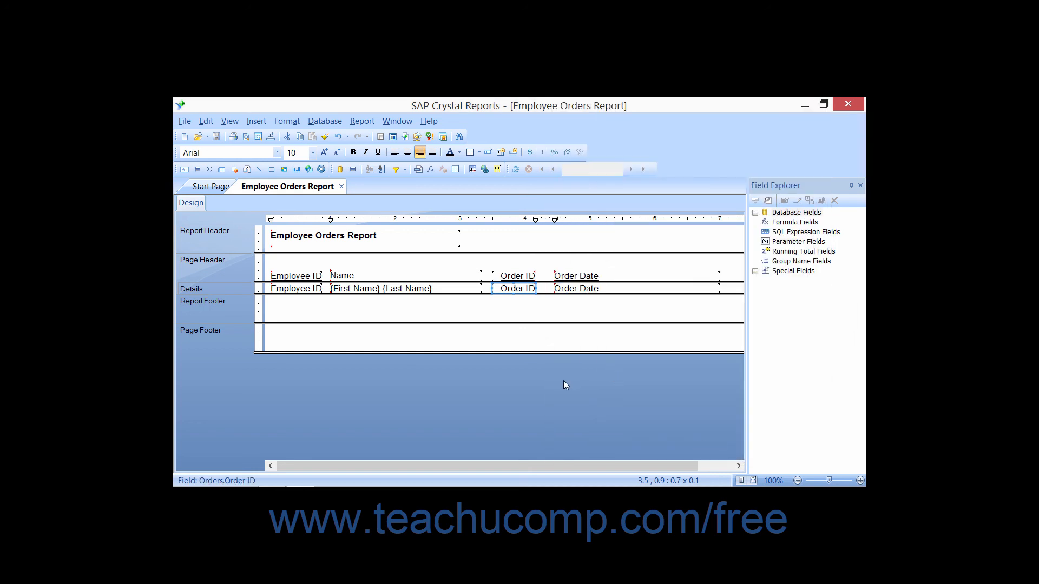